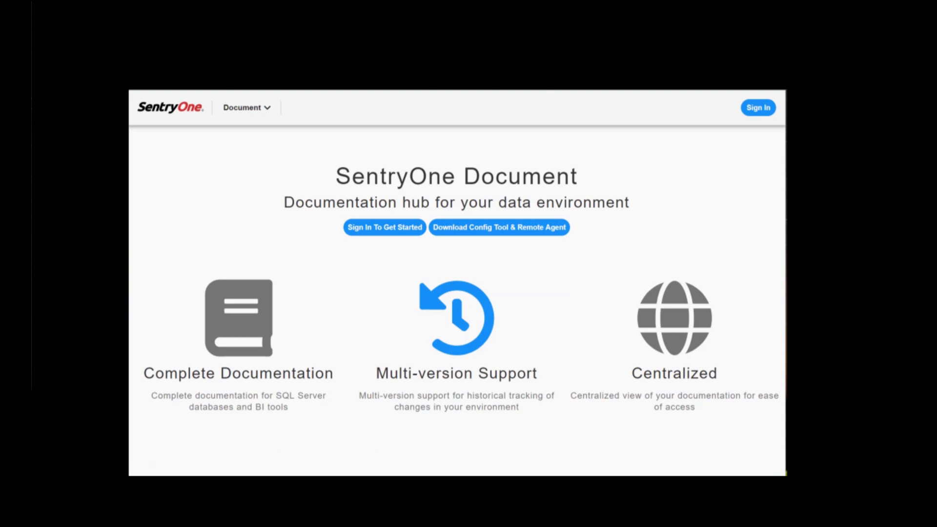
Install the SentryOne Document Remote Agent to its default folder, accepting the licence terms.
click(498, 227)
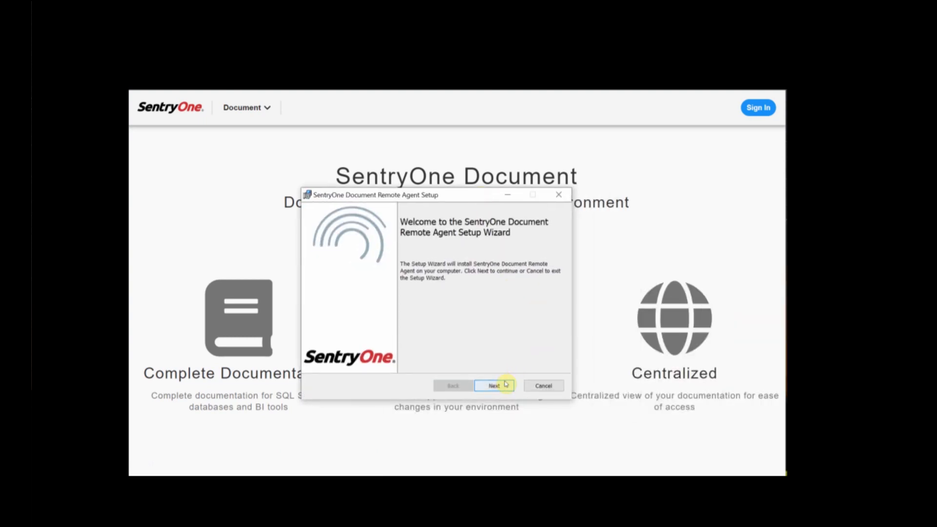
click(493, 386)
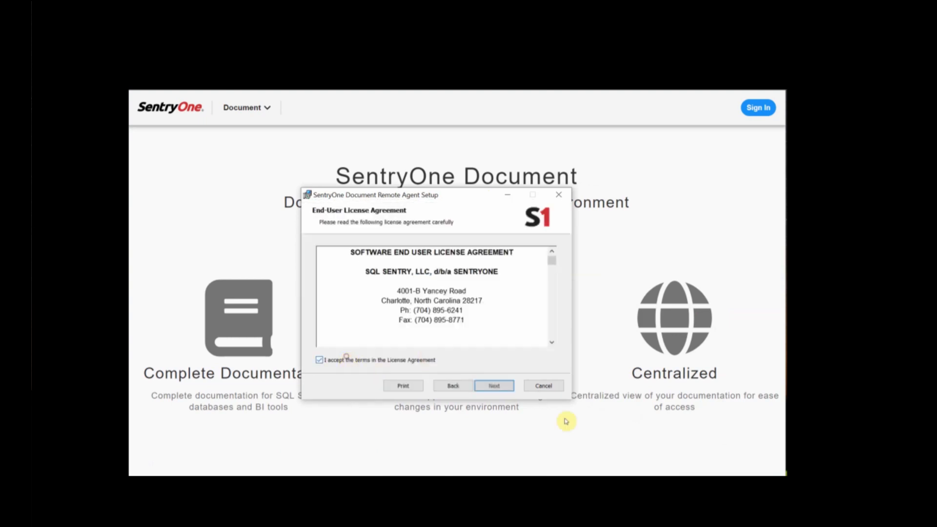
click(493, 385)
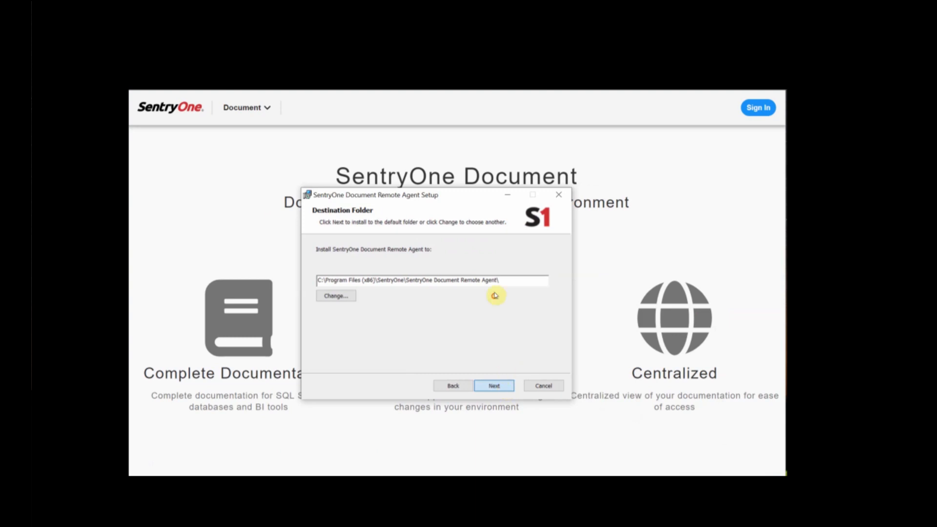
click(493, 385)
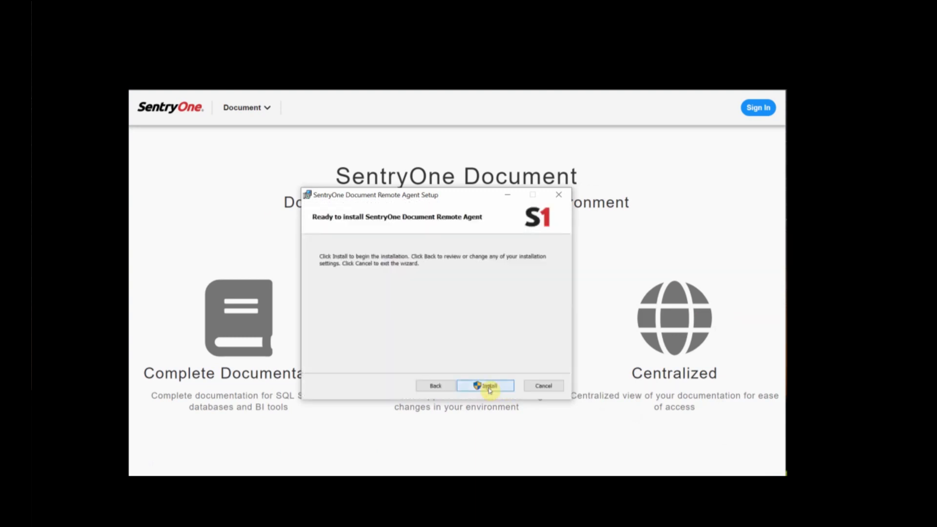
click(485, 385)
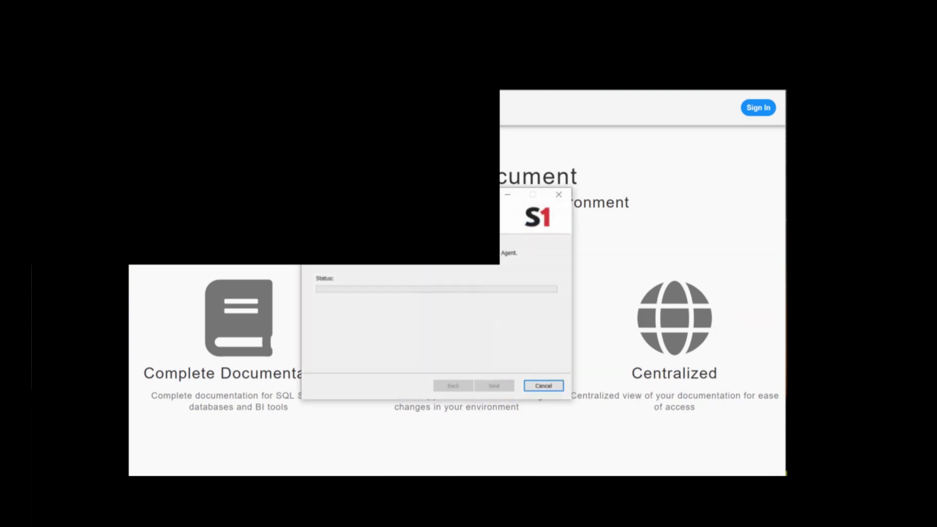
mouse_move(479, 354)
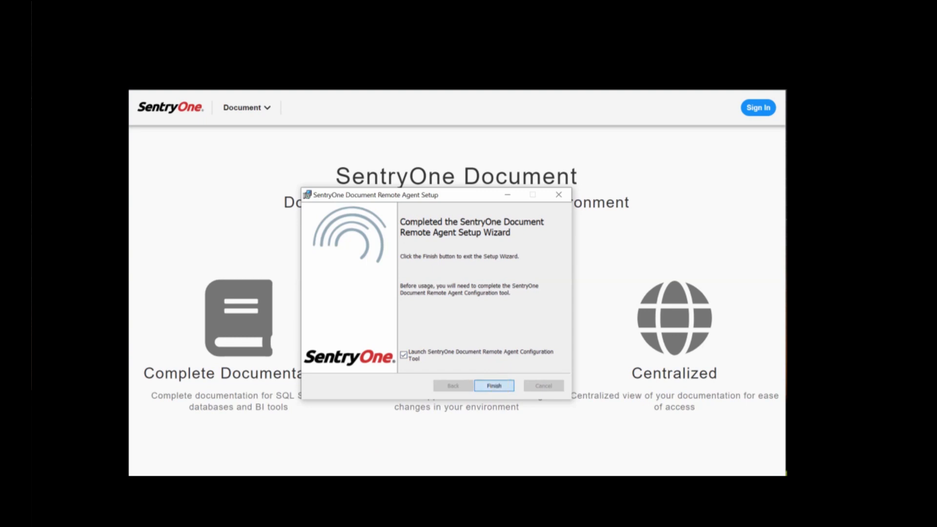
Finish setup, then accept instance, host, service account password and concurrency 4 in the Configuration Tool.
click(493, 386)
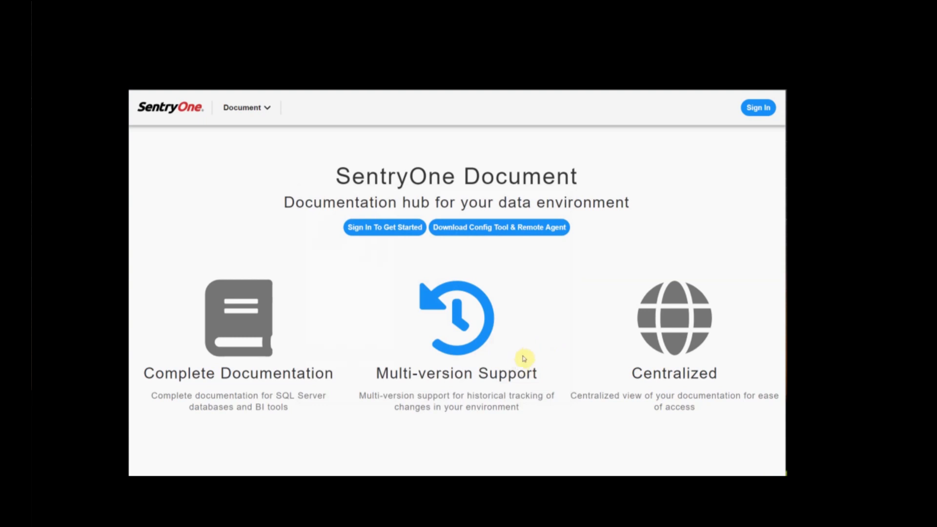
click(498, 226)
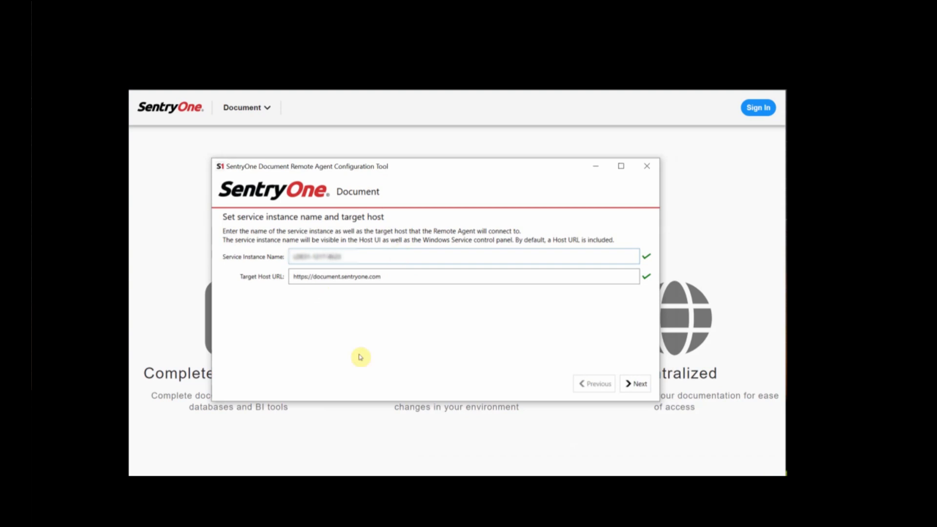
mouse_move(386, 253)
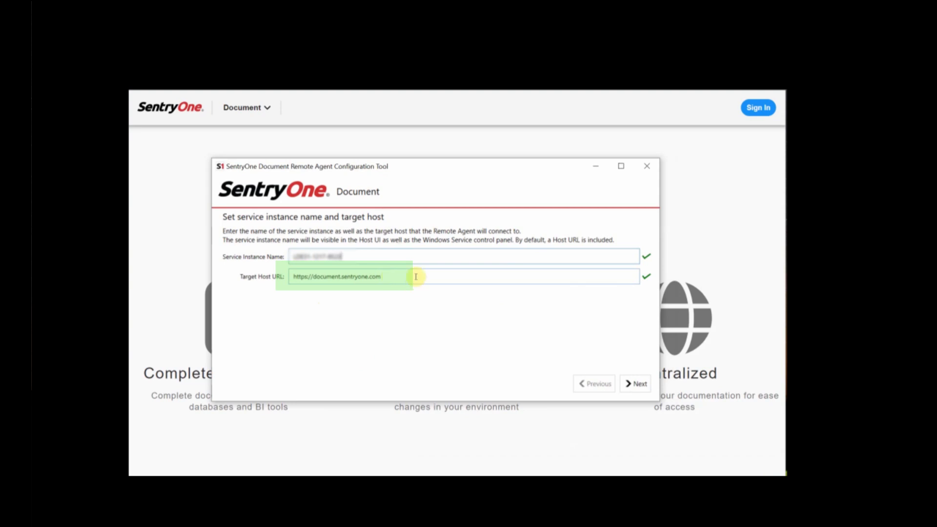
click(639, 384)
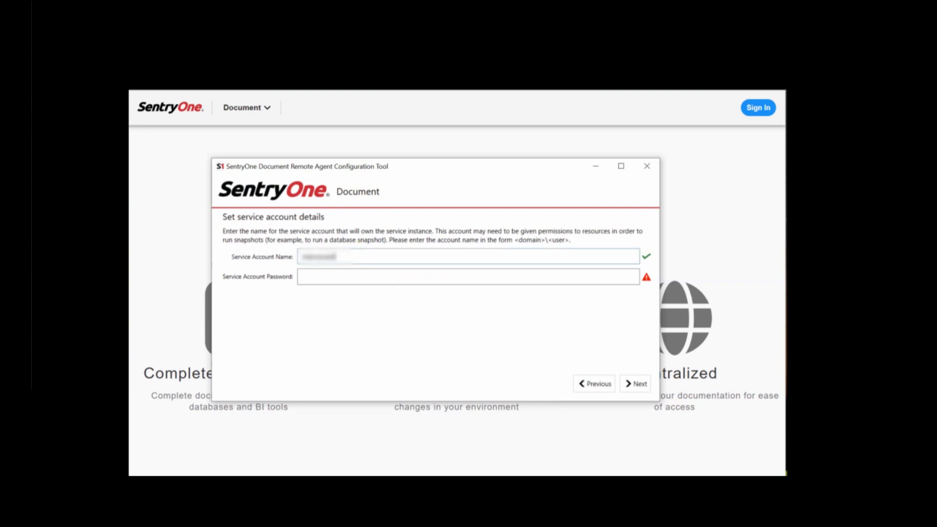
click(636, 383)
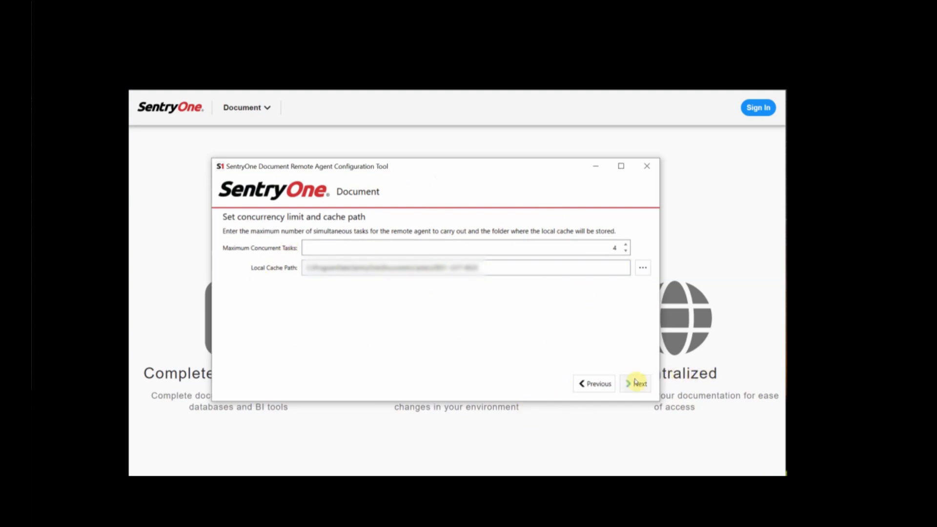
click(635, 383)
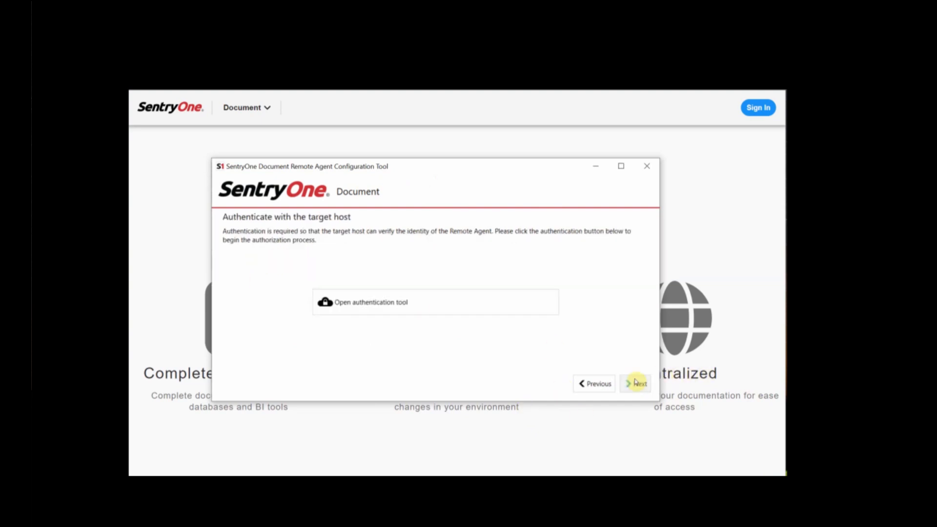
Log in with the local account in the authentication tool to authorise the agent.
click(370, 301)
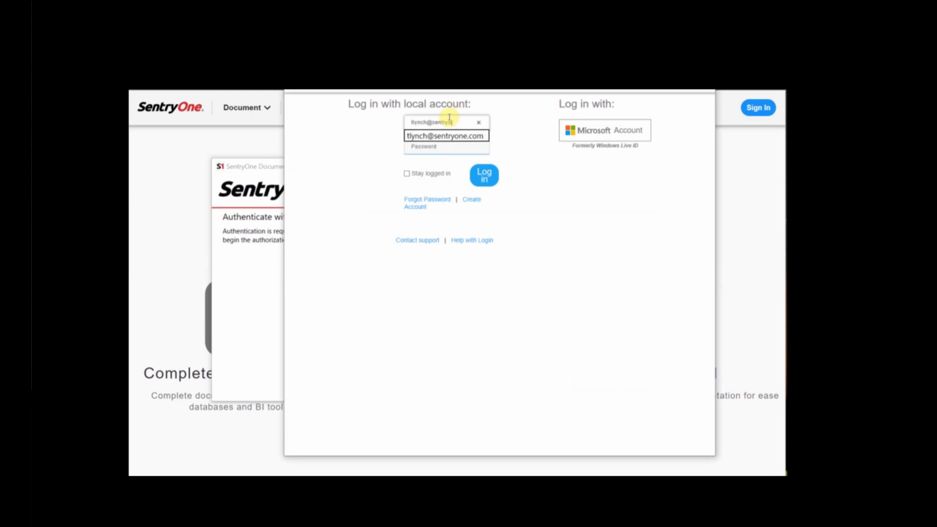
click(484, 174)
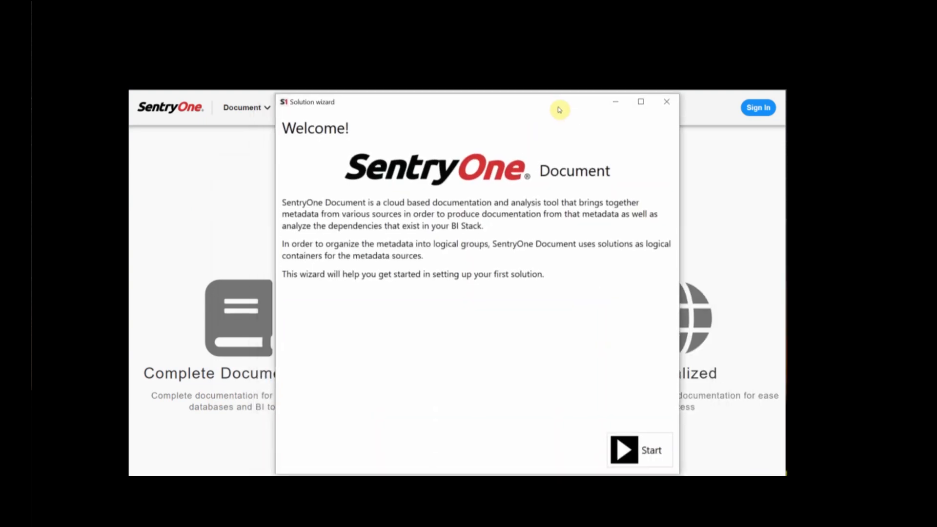
Create a new solution named 'Tyler's Solution'.
click(639, 450)
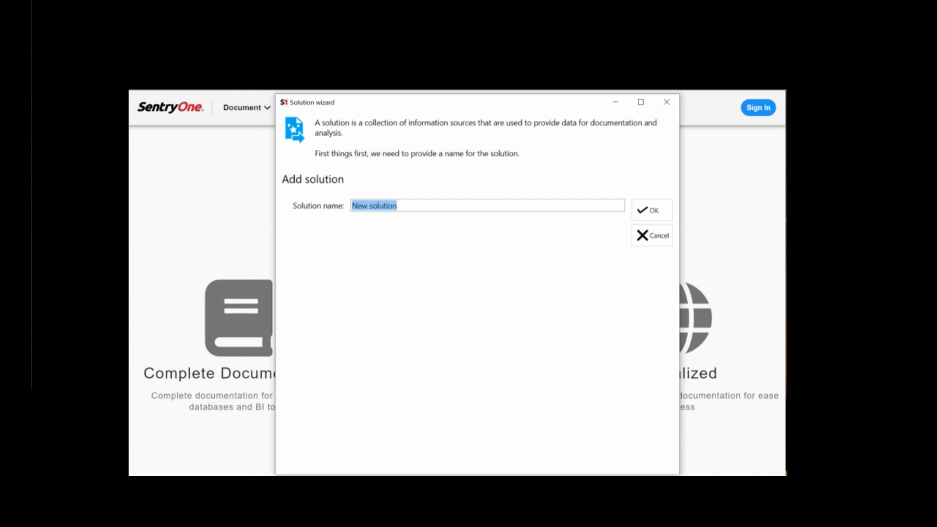
text(Tyler's Solution)
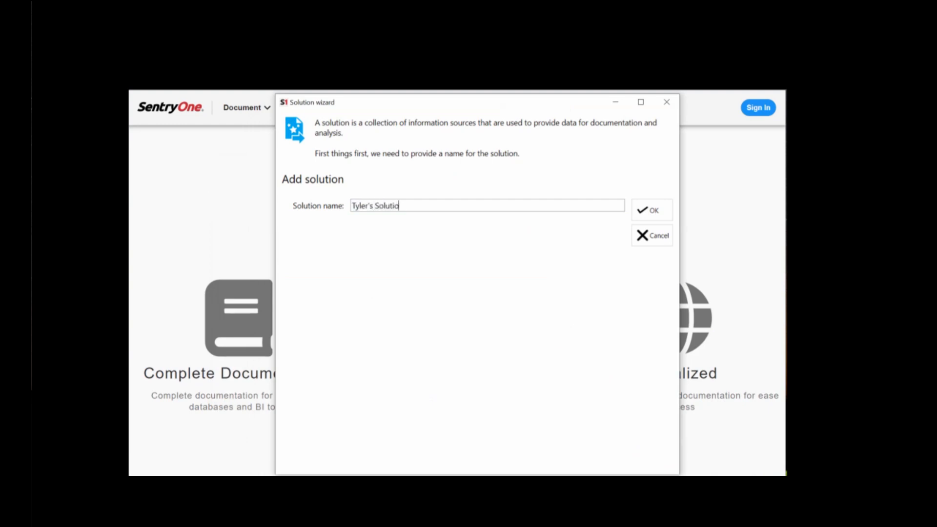
click(652, 210)
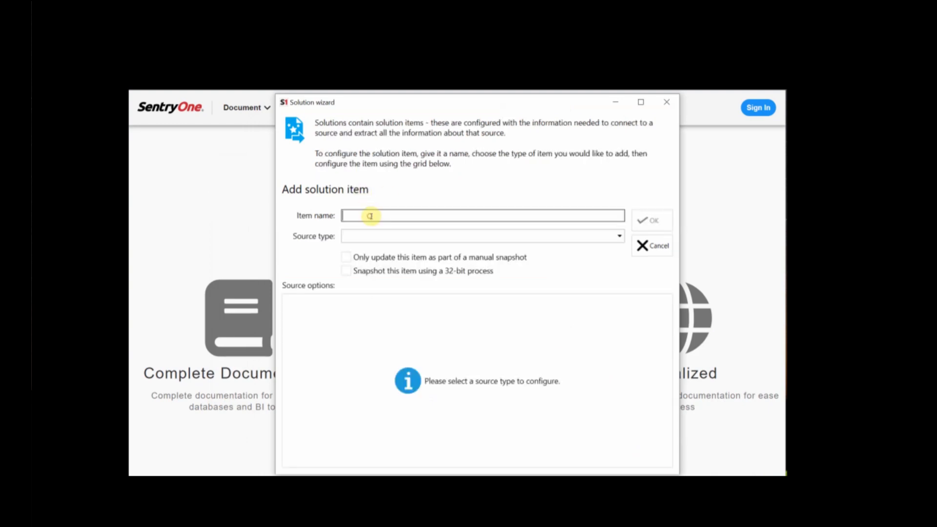
Add a 'Tyler's SQL Server' item with source type SQL Server 2005 - 2019.
text(Tyler's SQL S)
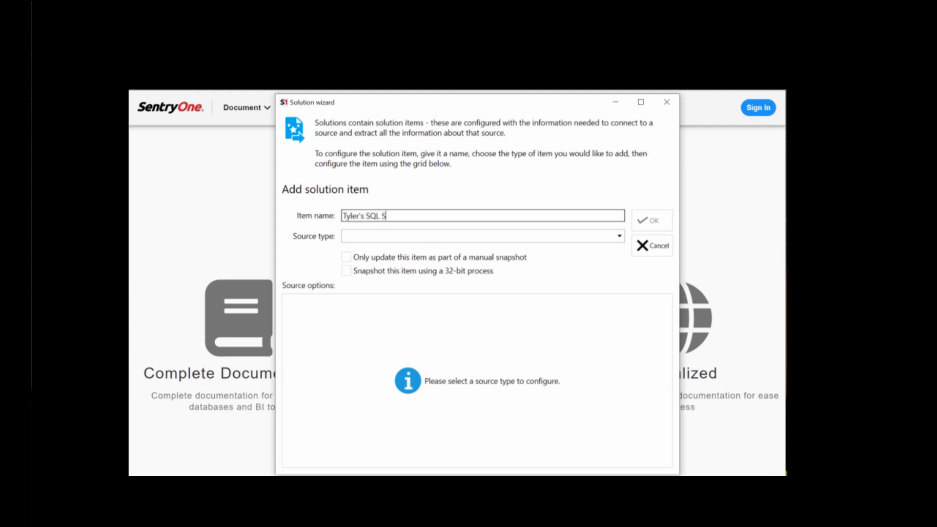
text(erver)
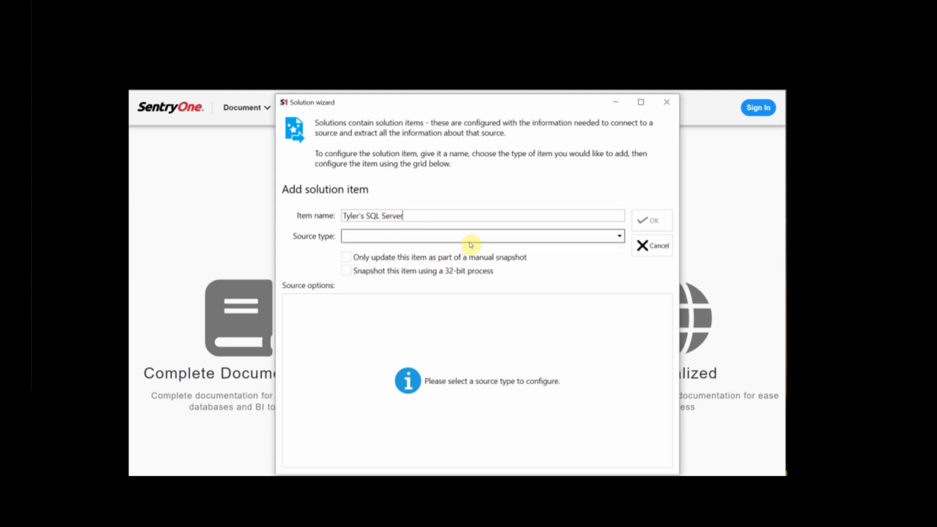
click(618, 236)
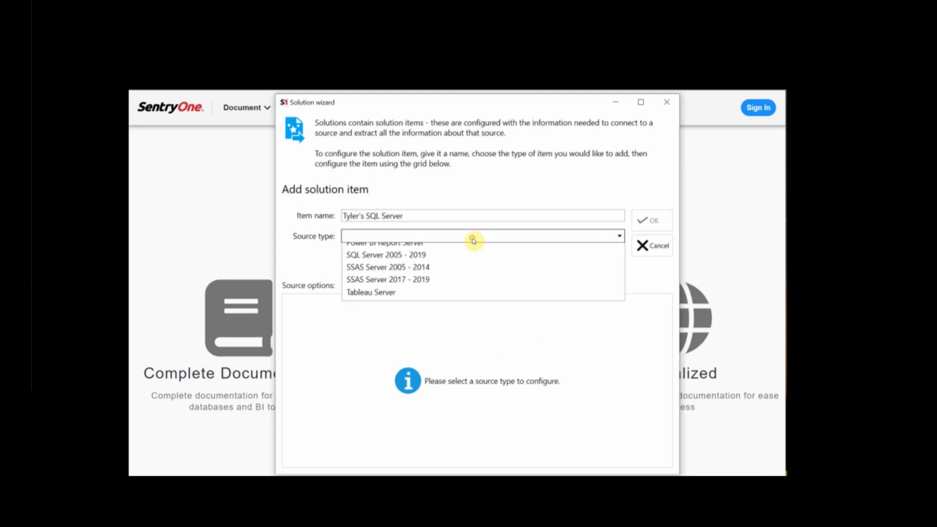
click(385, 255)
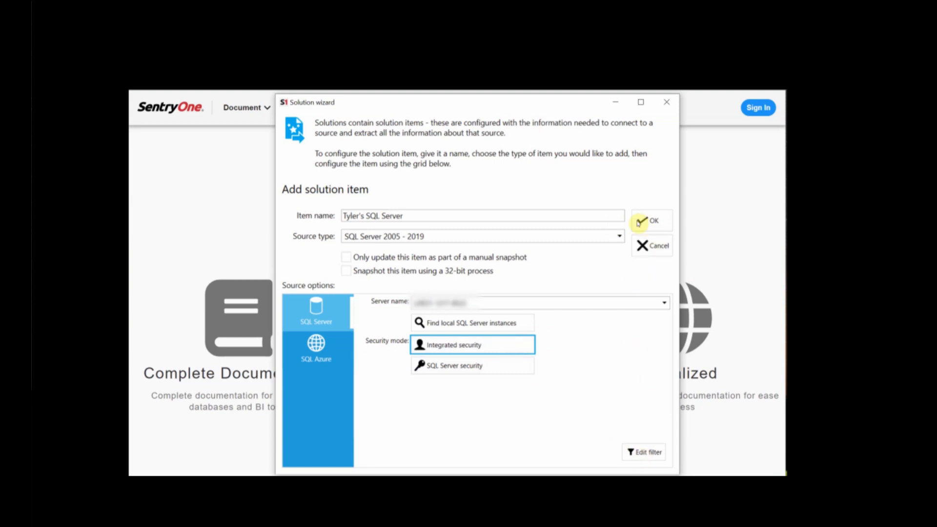
click(650, 220)
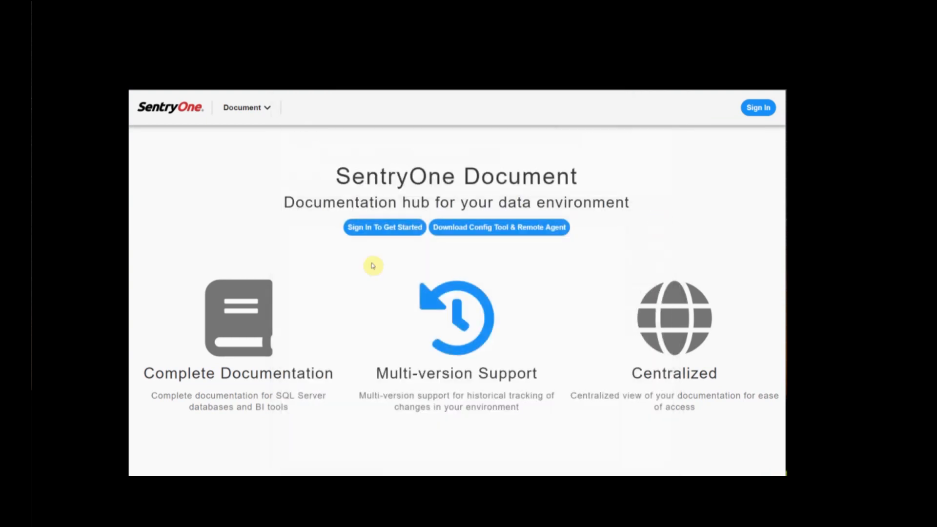
Sign in to the web portal and request an immediate snapshot from the solution's Configure Snaps dialog.
click(384, 227)
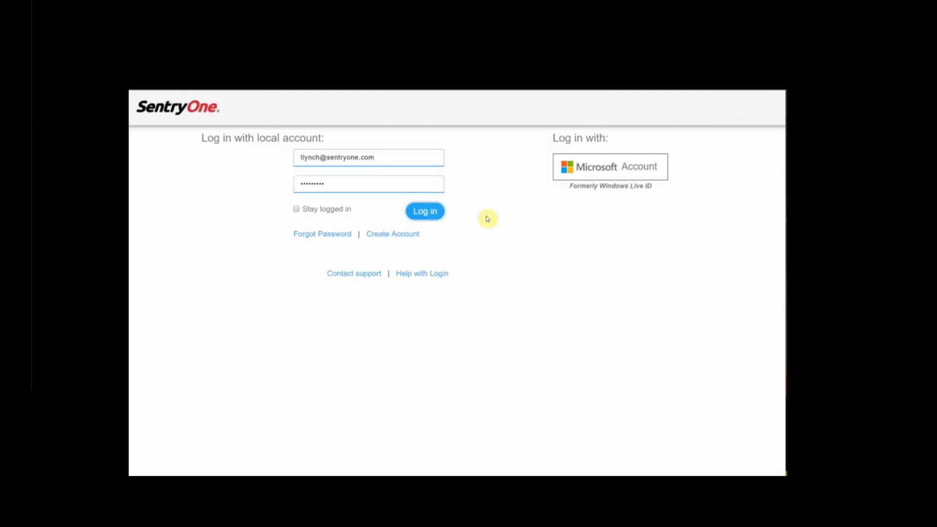
click(425, 210)
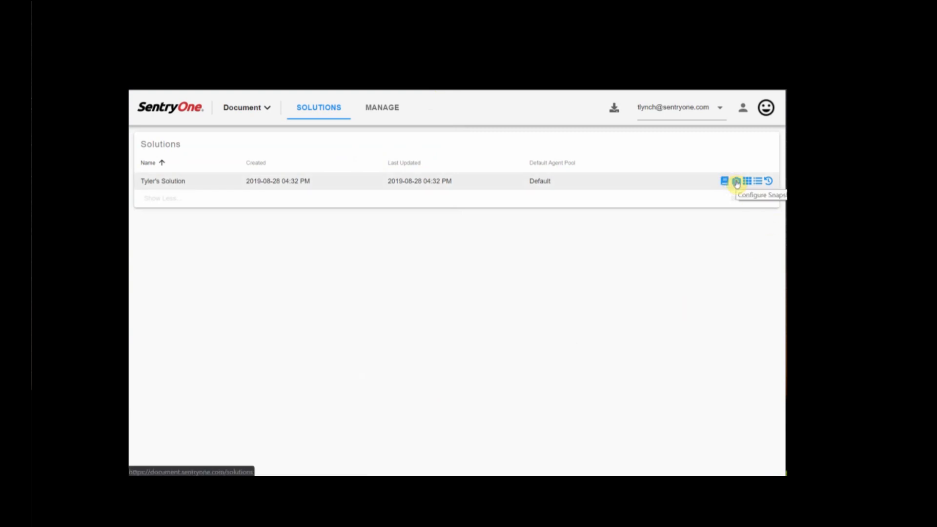
click(736, 181)
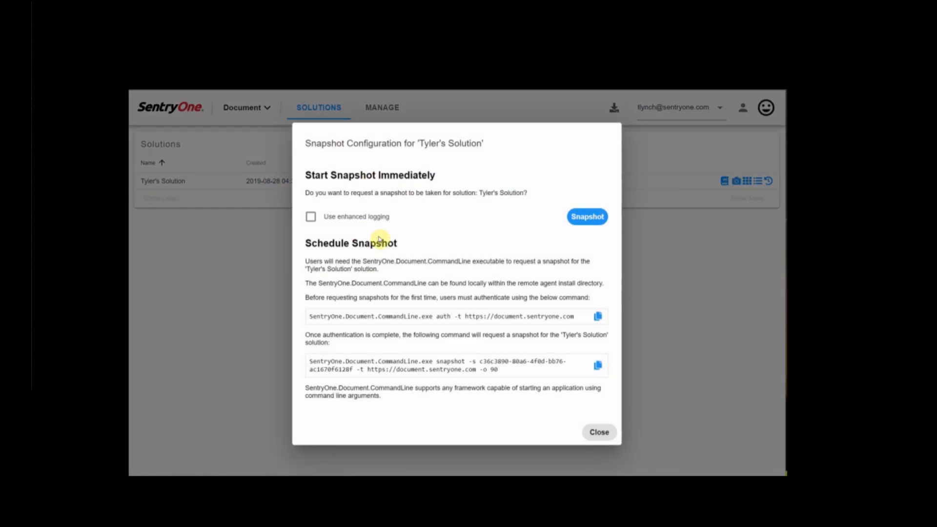
mouse_move(478, 294)
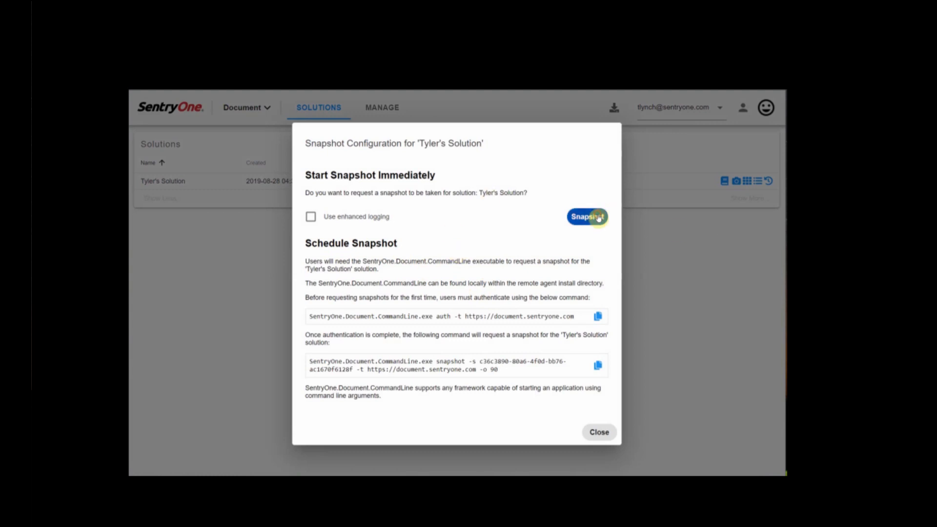
click(586, 217)
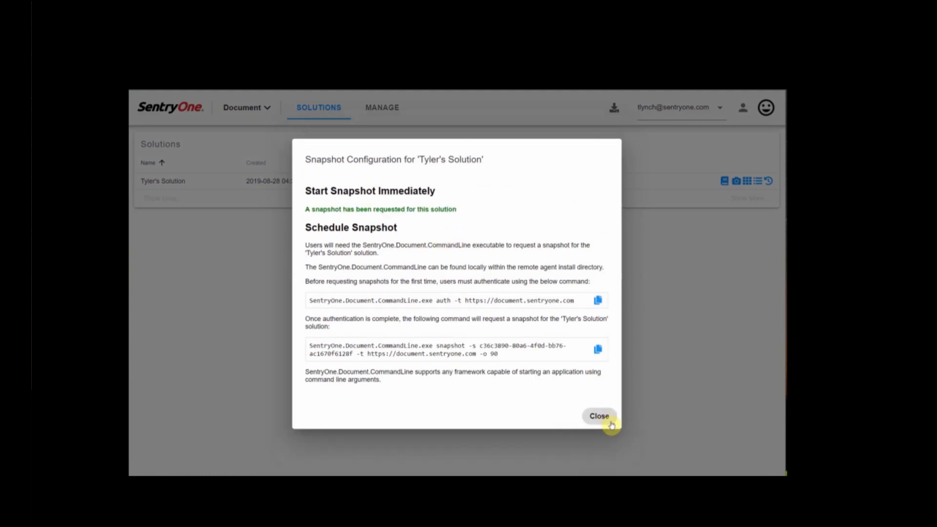
click(599, 416)
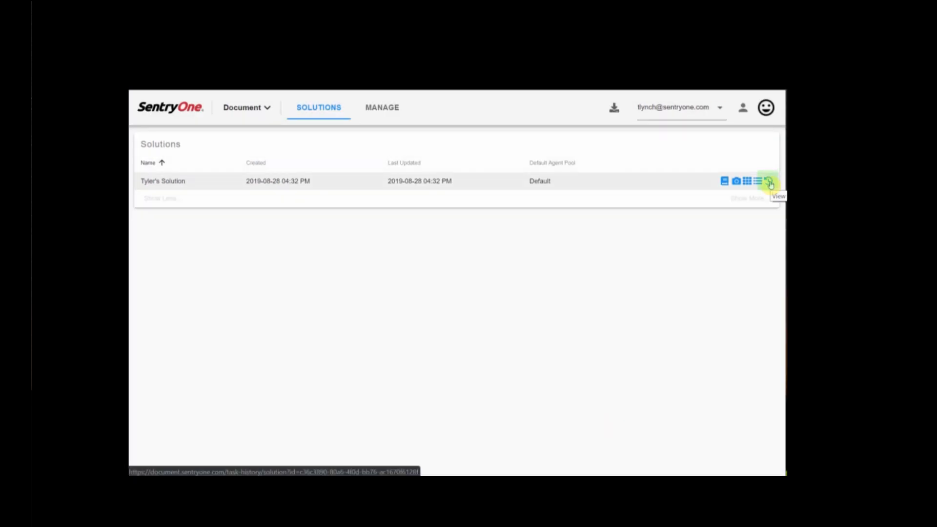
Check the solution's task history, then open its documentation from the Solutions list.
click(770, 181)
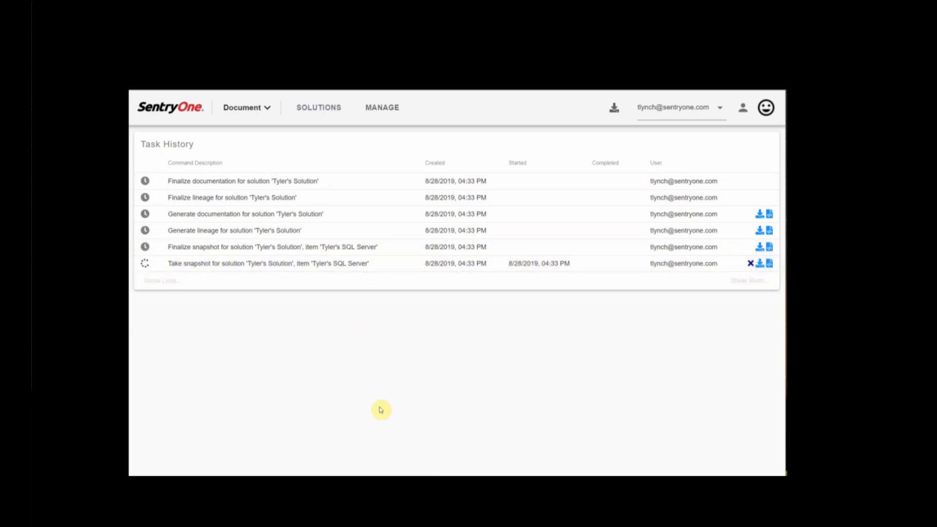
click(319, 107)
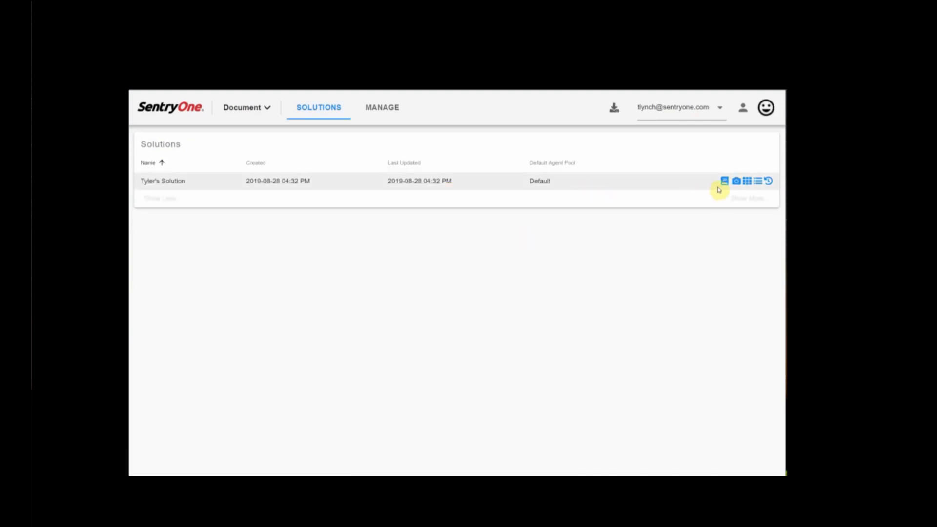
click(724, 182)
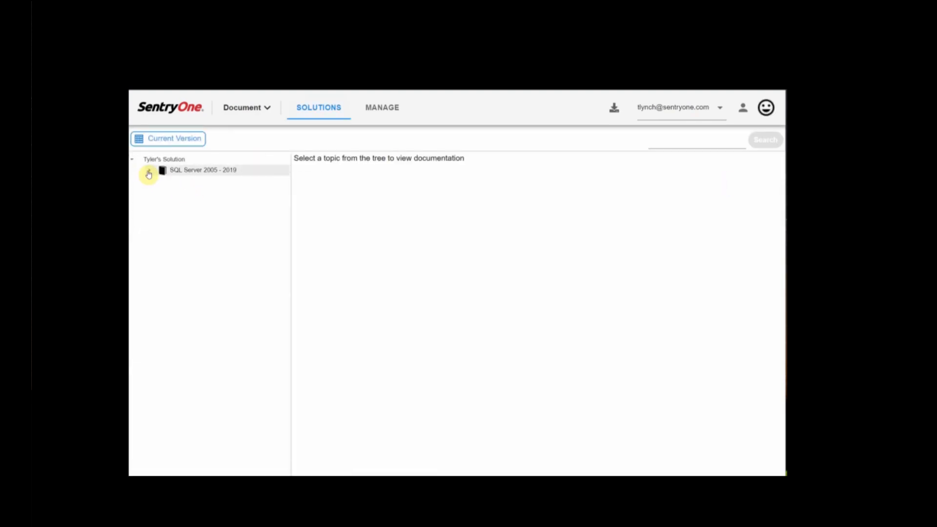
Browse the server's Configurations, Databases (DocxPress, SentryOne) and Security pages, then return to Solutions.
click(203, 170)
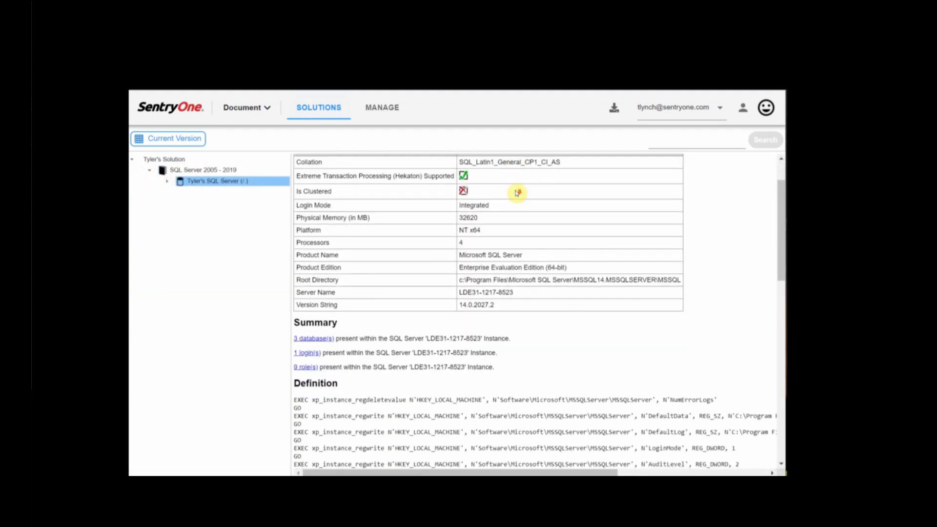
scroll(down, 3)
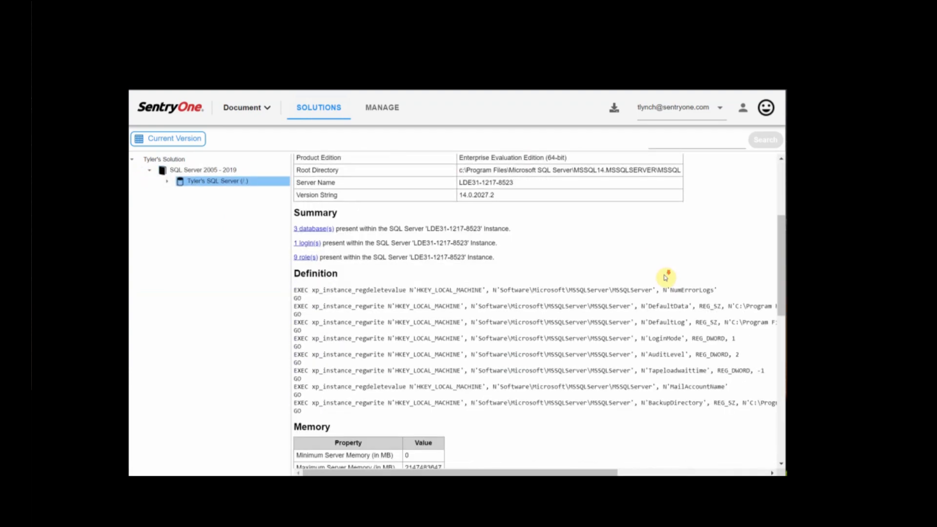
scroll(down, 3)
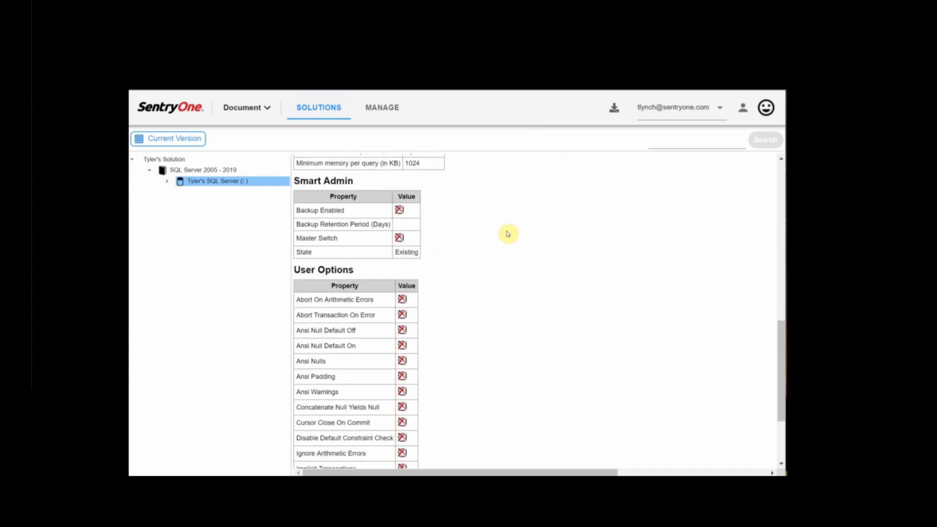
click(167, 183)
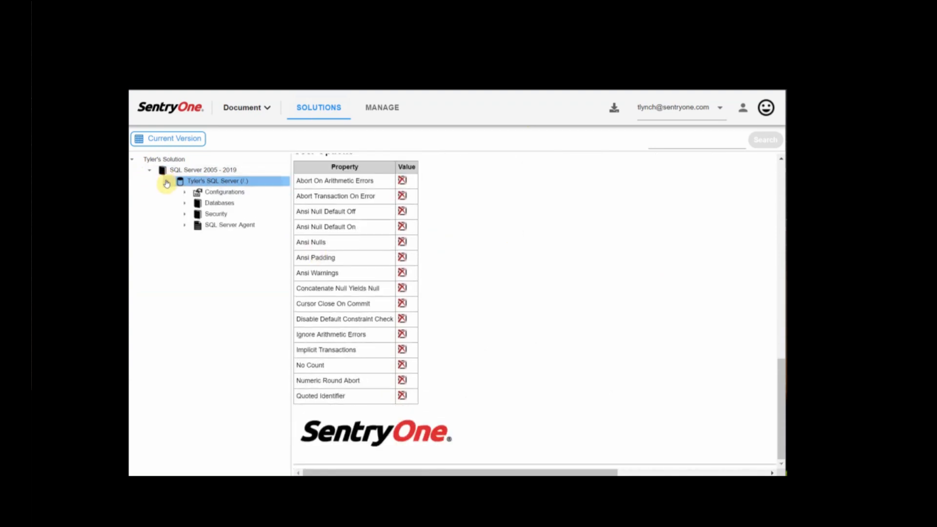
click(224, 192)
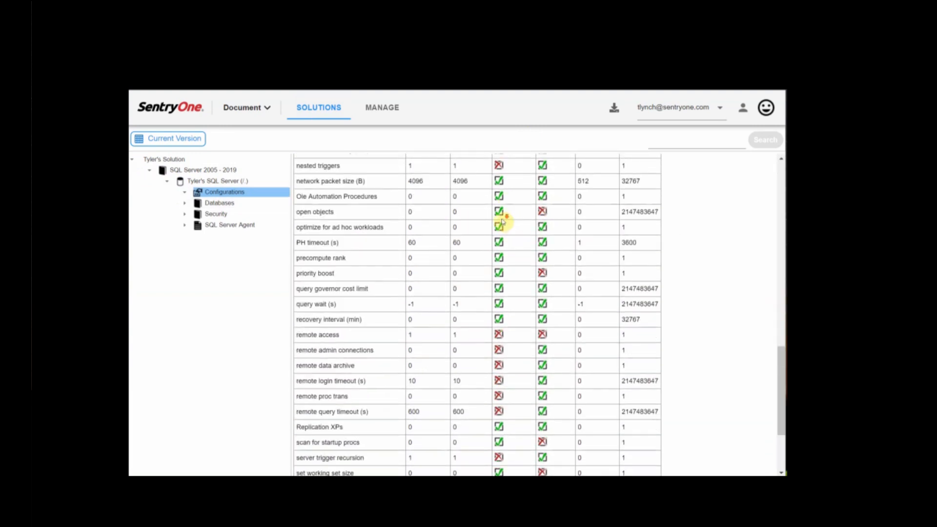
click(219, 202)
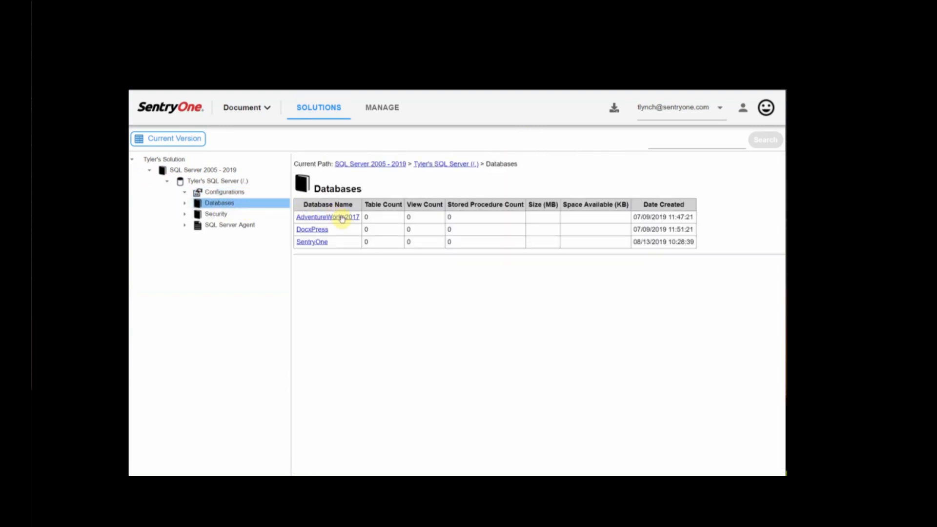
click(311, 229)
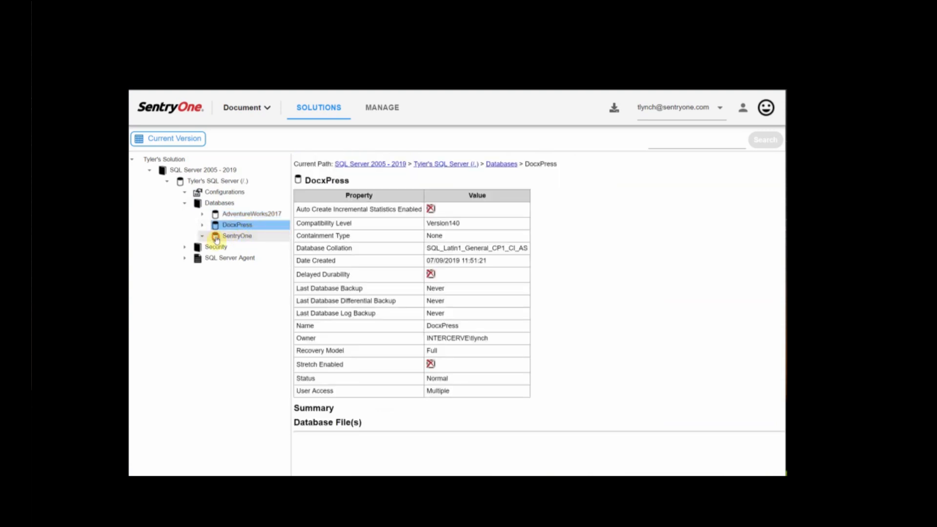
click(237, 235)
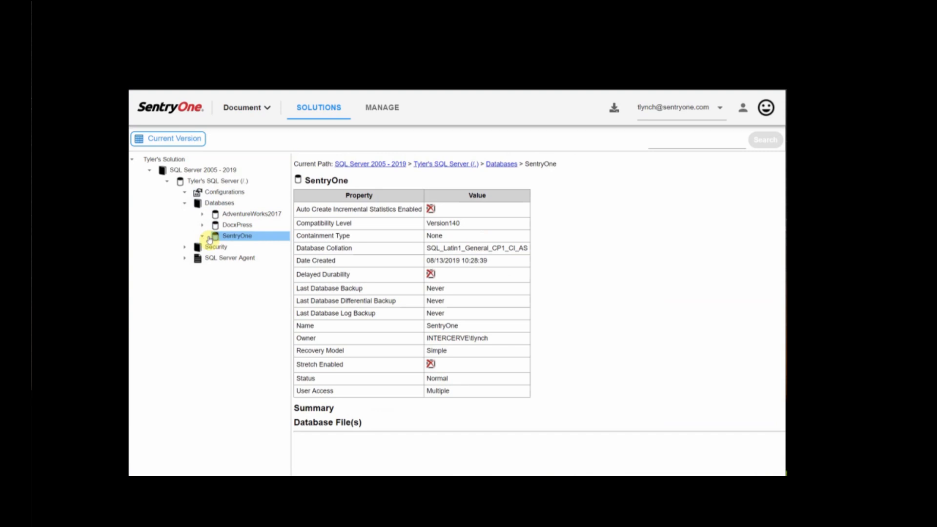
click(215, 246)
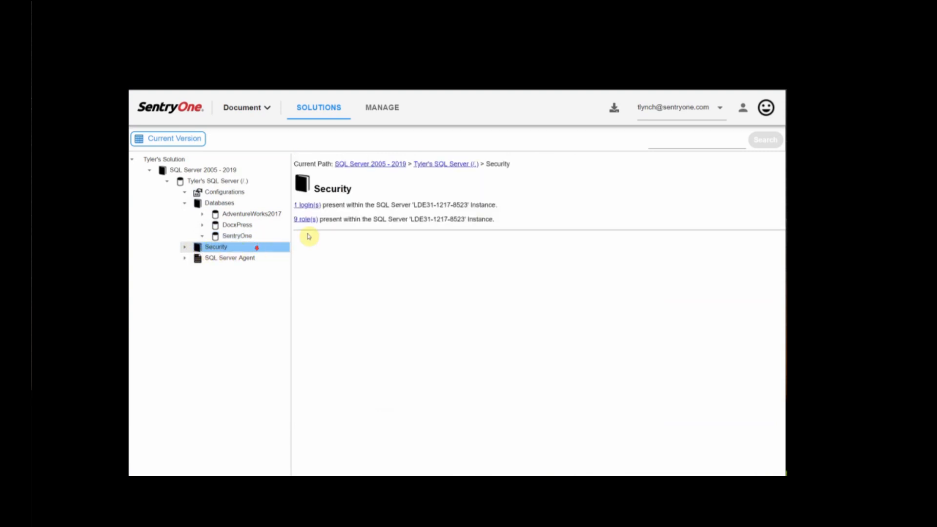
click(185, 246)
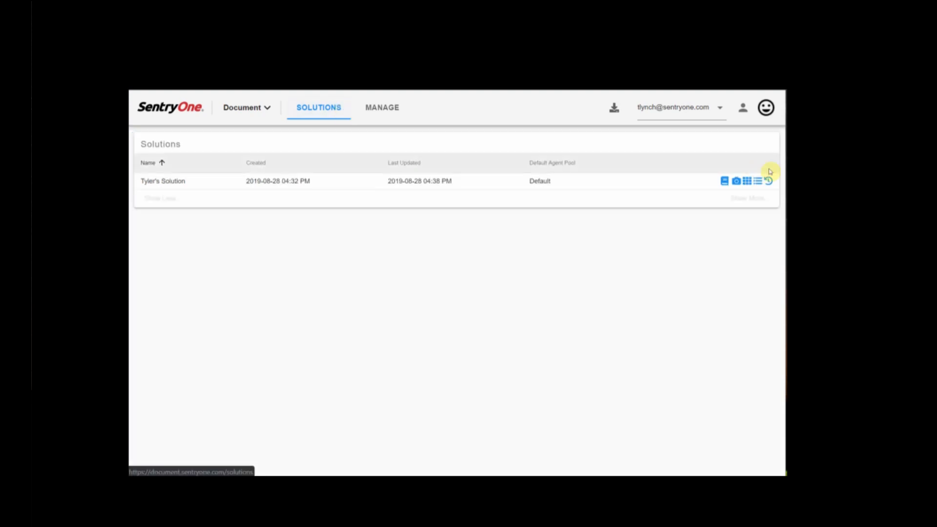
mouse_move(746, 181)
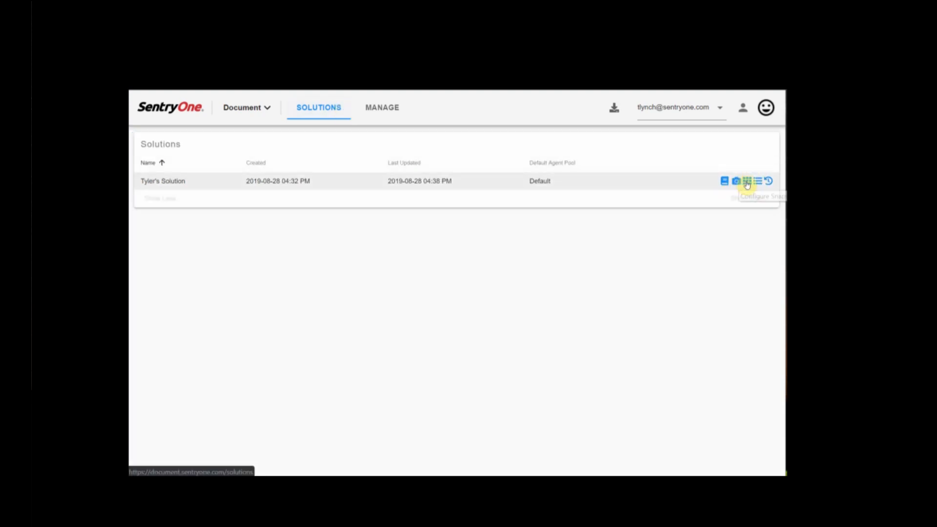
Open the Choose Agent Pool dialog for the solution, showing Default as current.
click(746, 181)
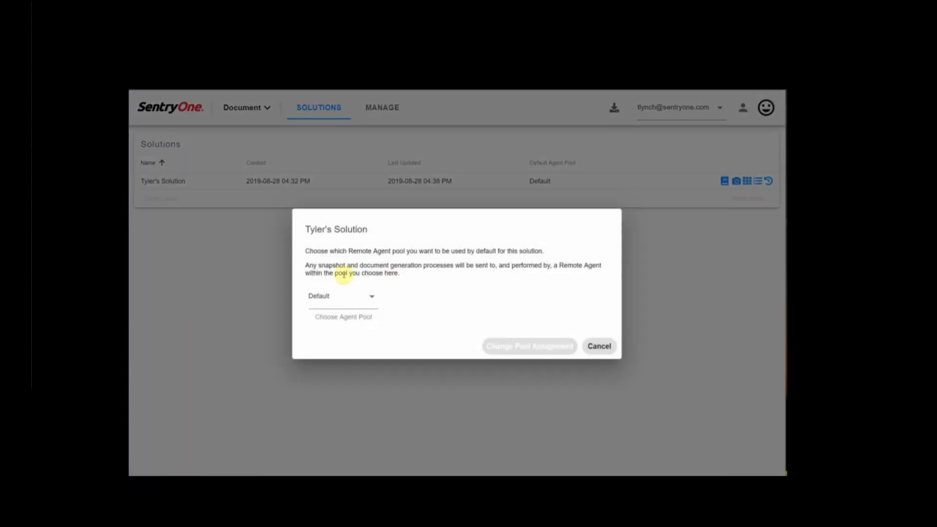